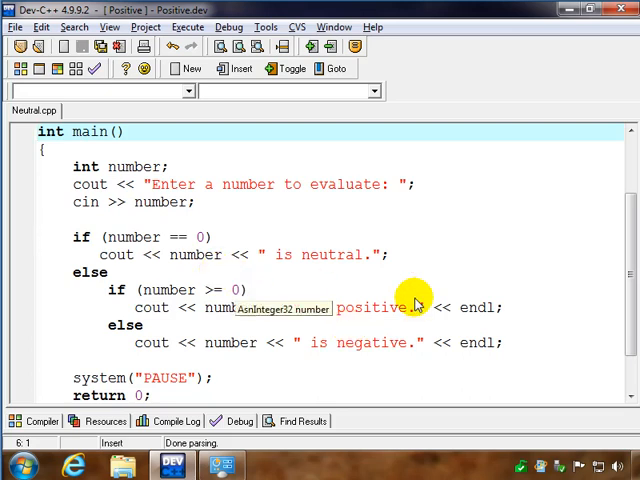
pyautogui.moveTo(293, 273)
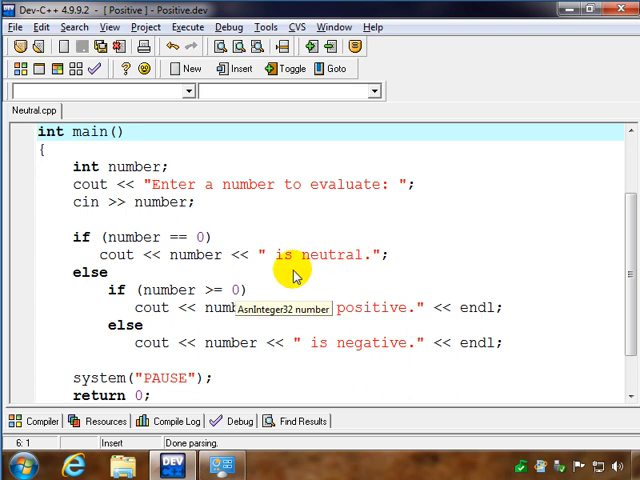
pyautogui.moveTo(322, 273)
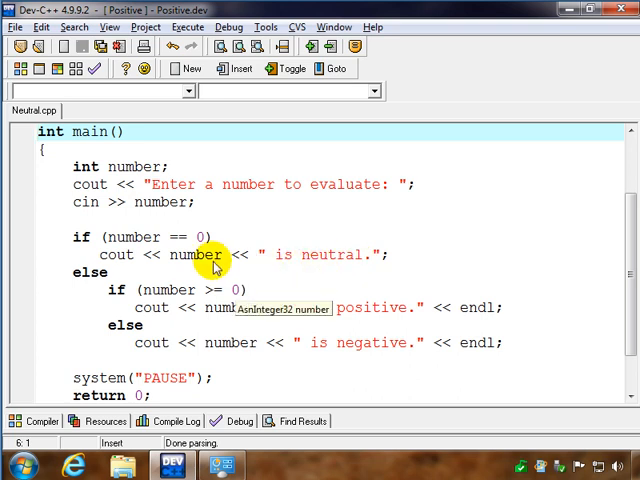
pyautogui.moveTo(120, 254)
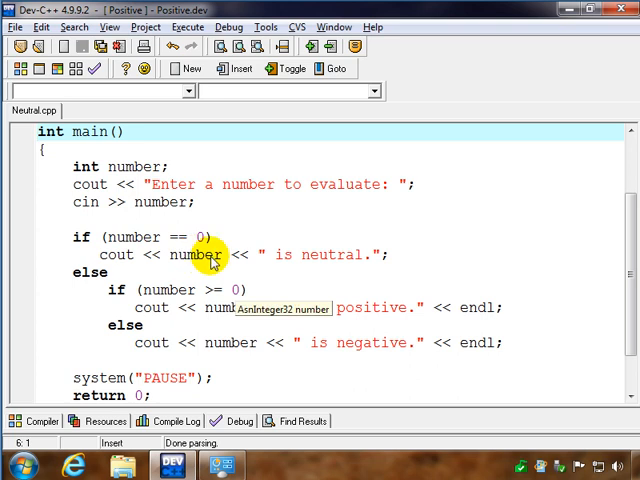
pyautogui.moveTo(278, 278)
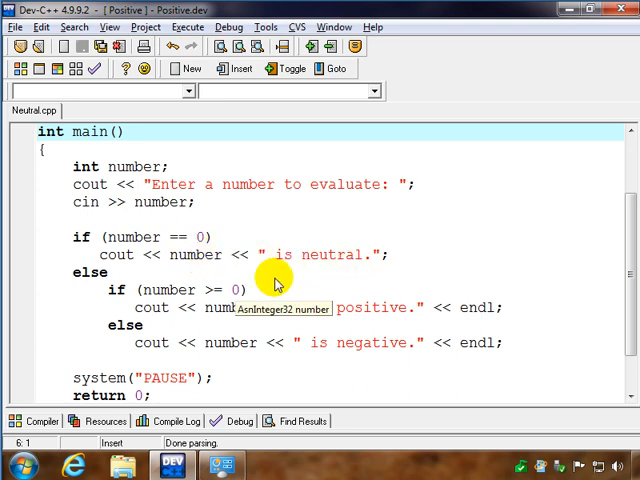
pyautogui.moveTo(108, 289)
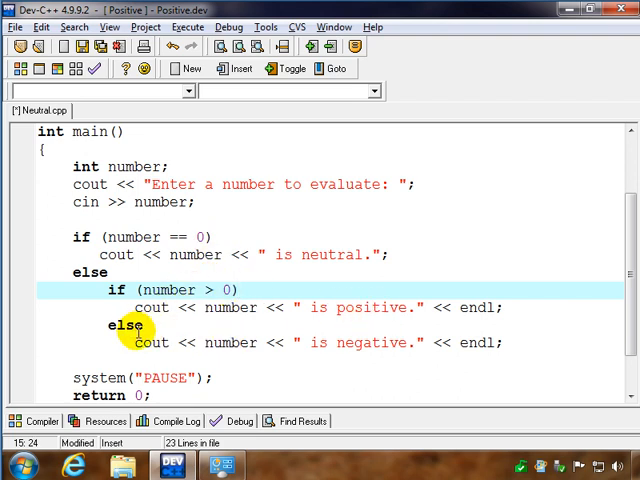
pyautogui.moveTo(356, 346)
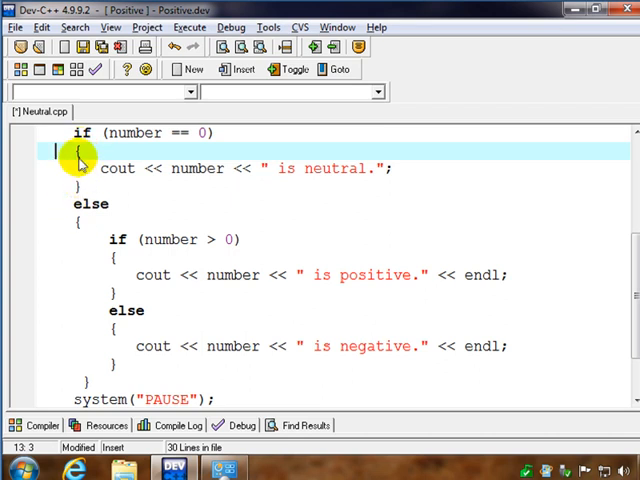
pyautogui.moveTo(120, 240)
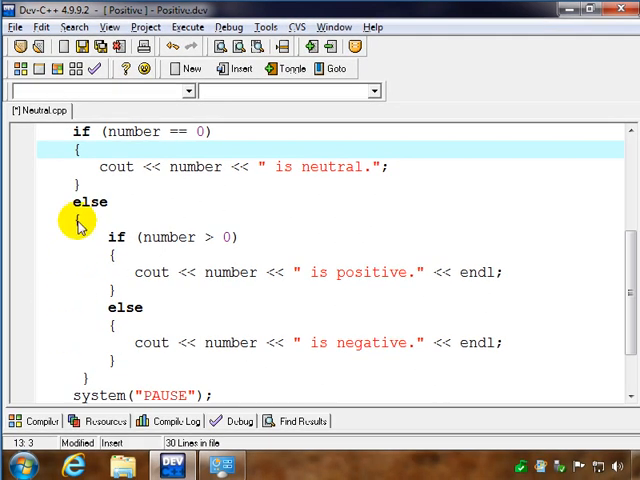
pyautogui.moveTo(145, 202)
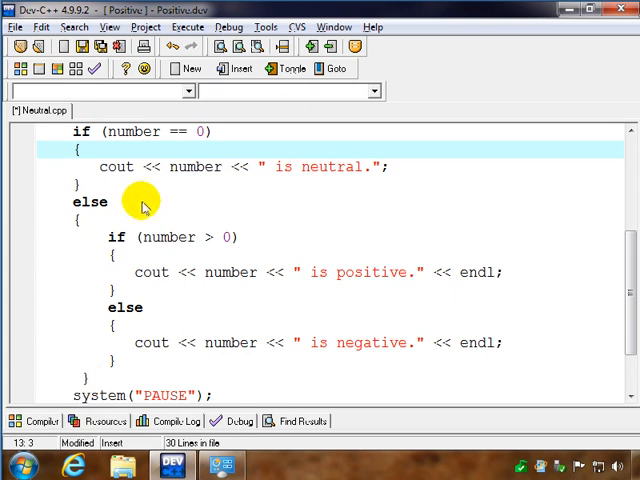
pyautogui.moveTo(85, 167)
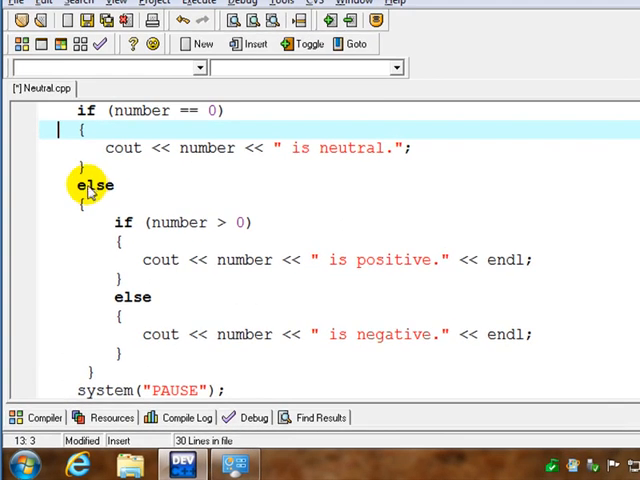
pyautogui.moveTo(45, 310)
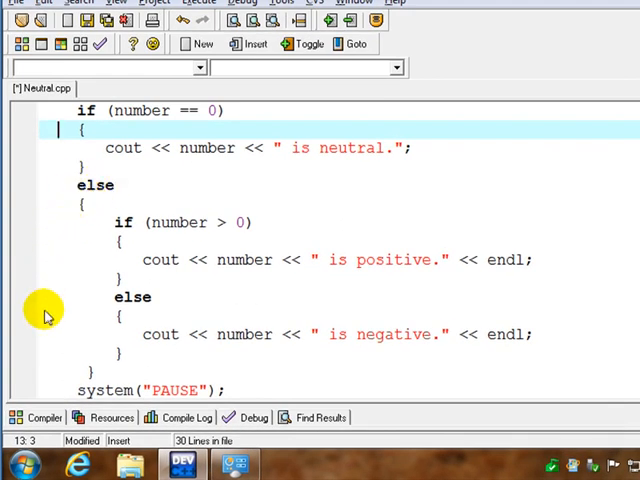
pyautogui.moveTo(157, 272)
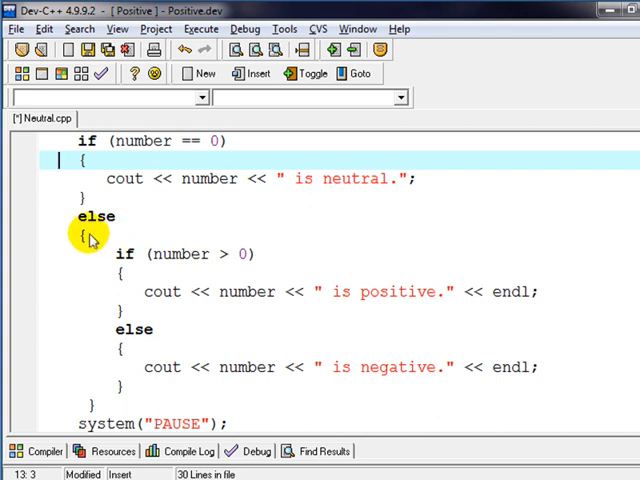
pyautogui.moveTo(100, 250)
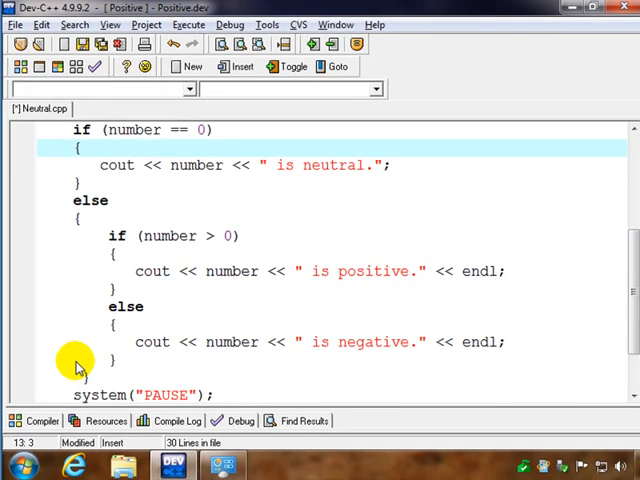
pyautogui.moveTo(130, 268)
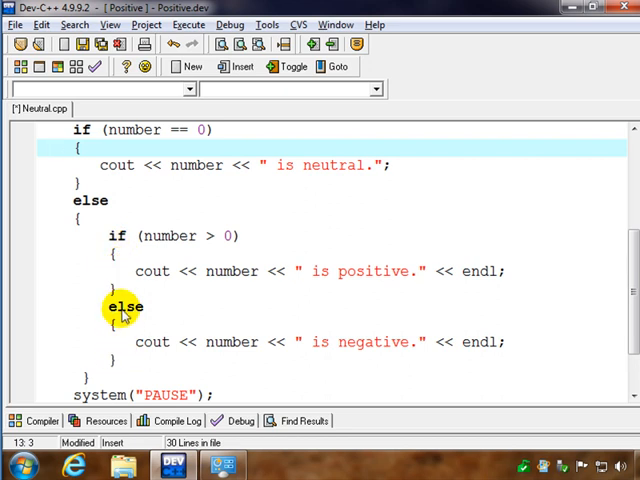
pyautogui.moveTo(165, 236)
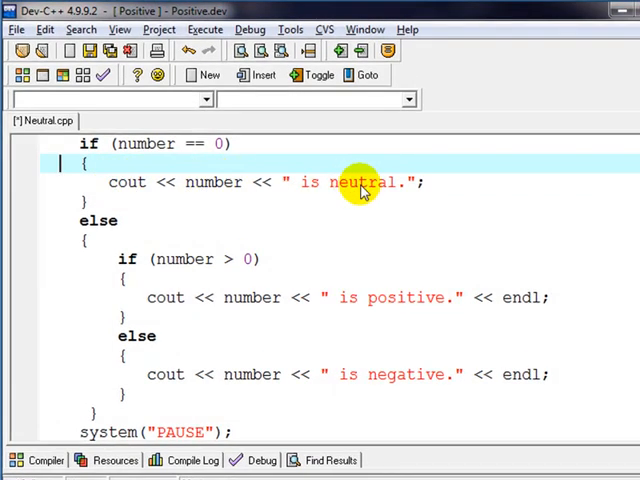
pyautogui.moveTo(145, 144)
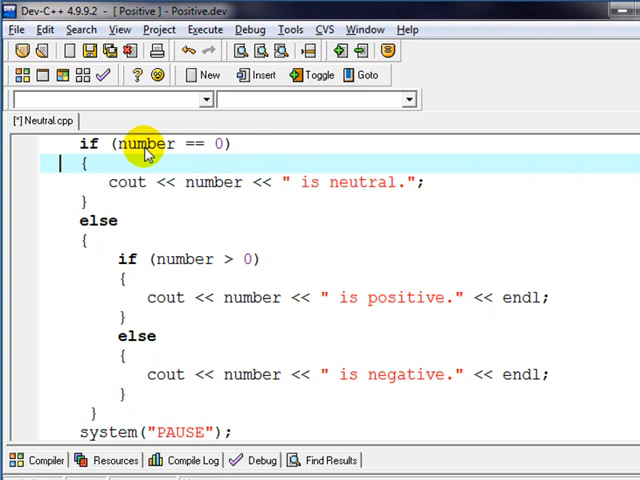
pyautogui.moveTo(128, 182)
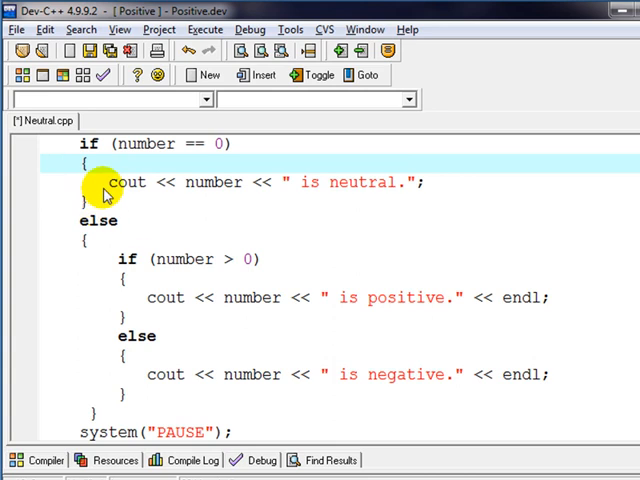
pyautogui.moveTo(133, 190)
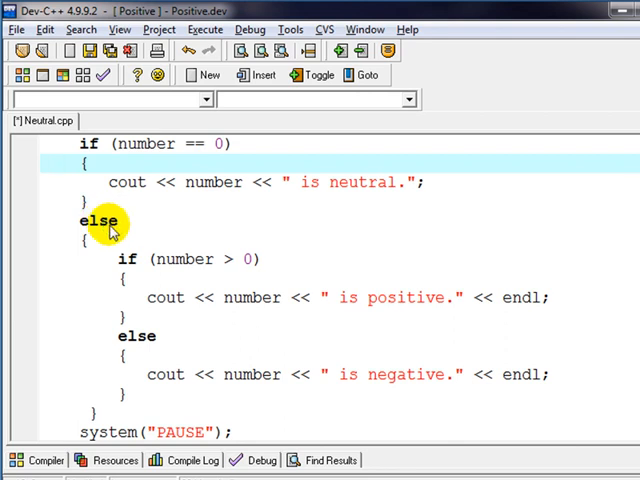
pyautogui.moveTo(405, 277)
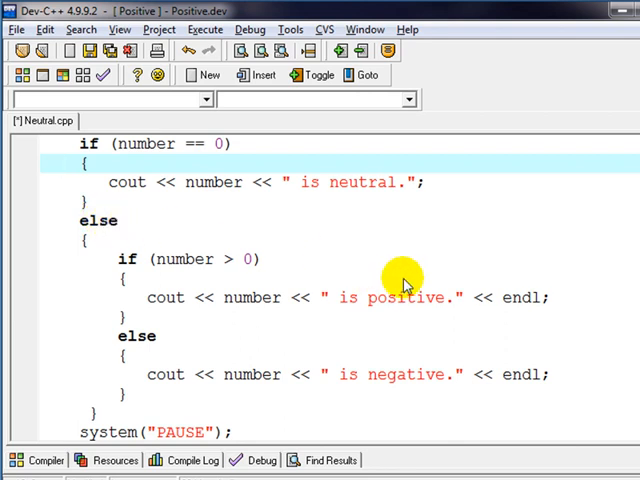